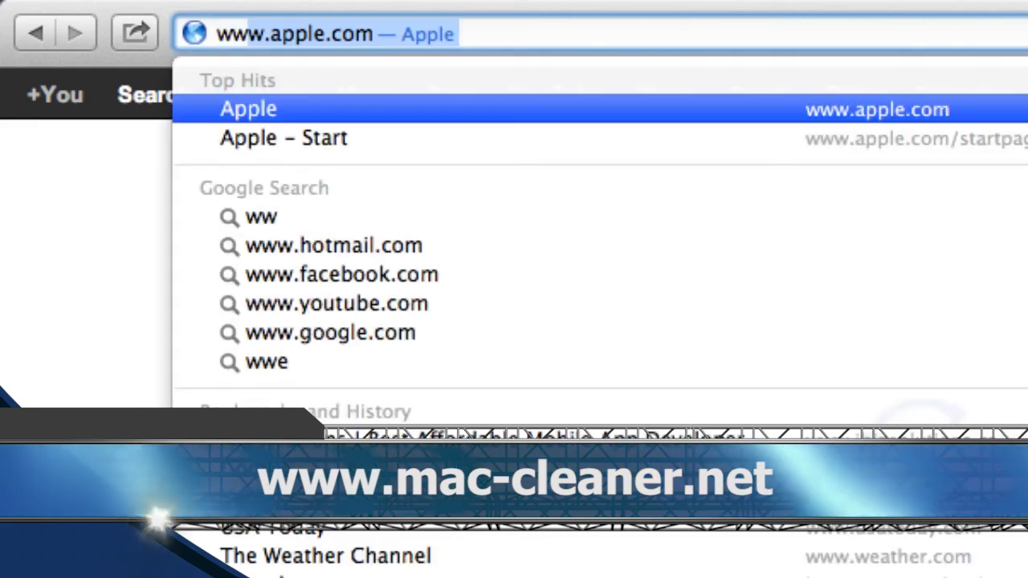
pyautogui.write('www.m')
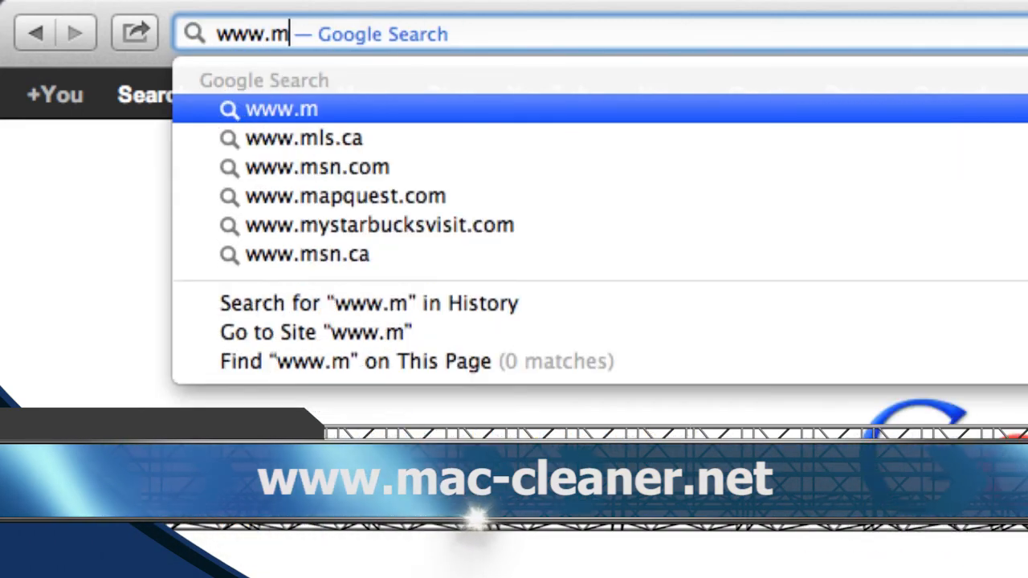
pyautogui.write('ac-cleaner.net')
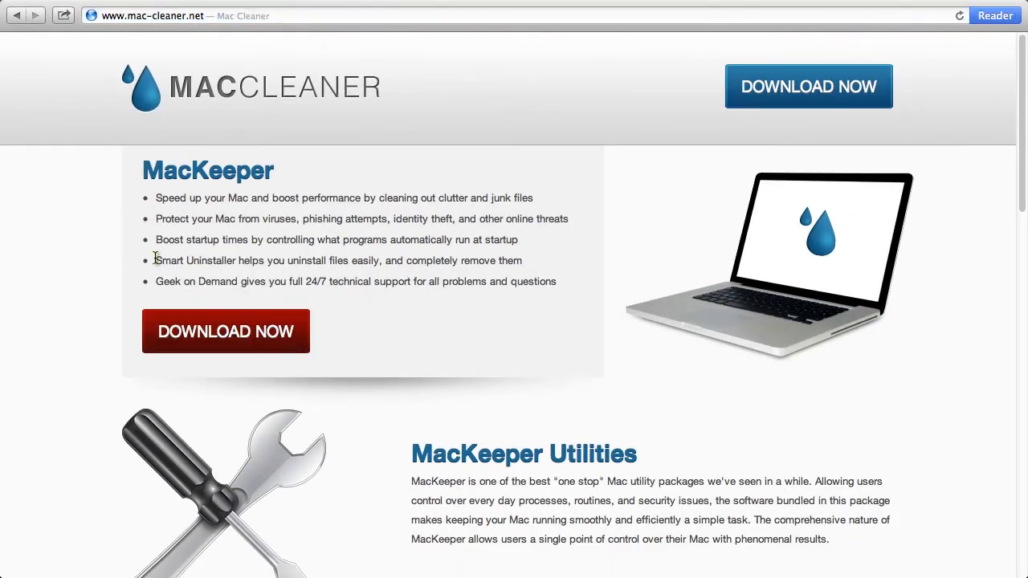
pyautogui.moveTo(746, 150)
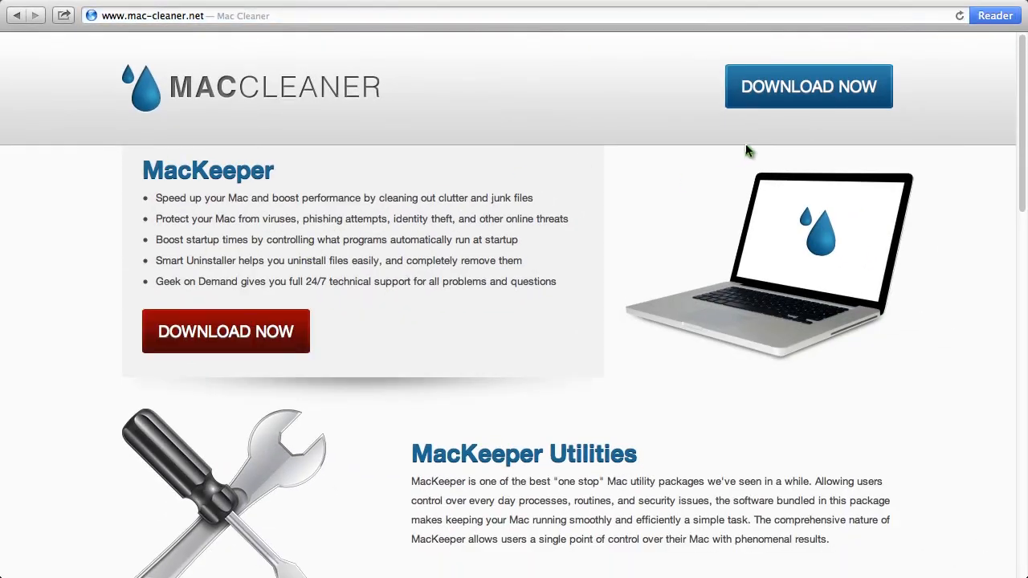
pyautogui.click(808, 86)
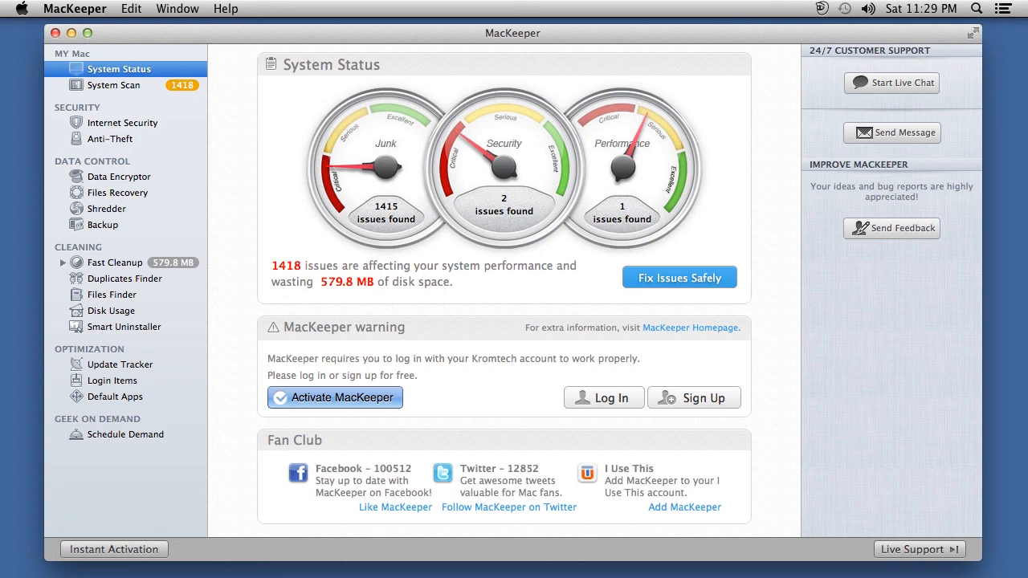
pyautogui.moveTo(130, 276)
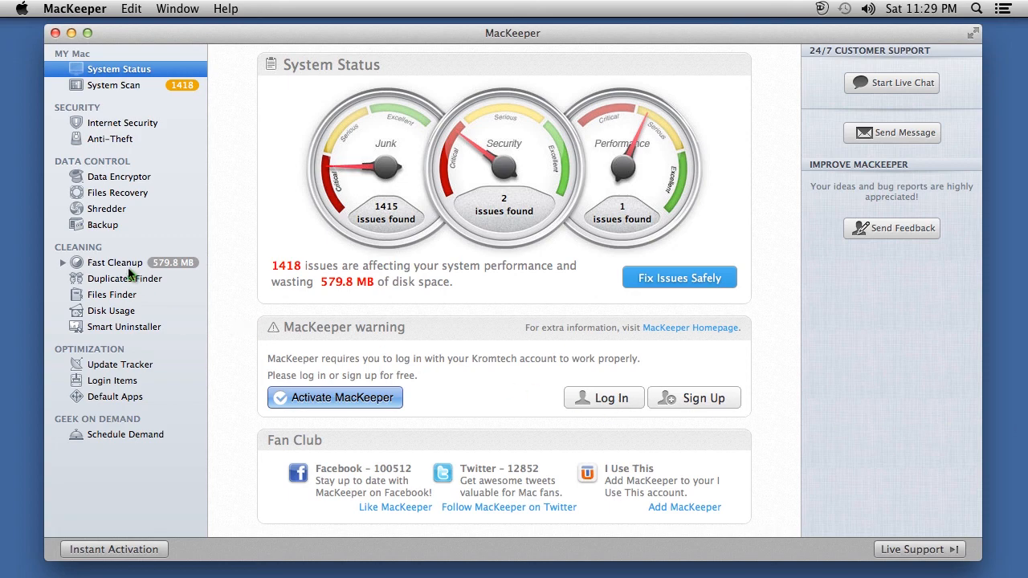
# - Scan with Fast Cleanup and view Cache Cleaner's 23 cache items totaling 99.0 MB
pyautogui.click(115, 262)
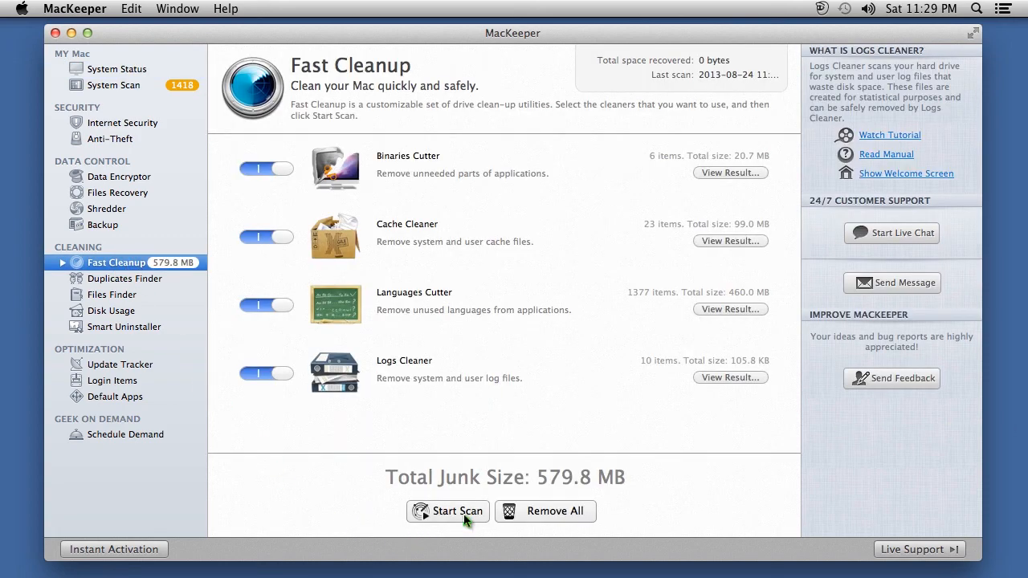
pyautogui.click(447, 511)
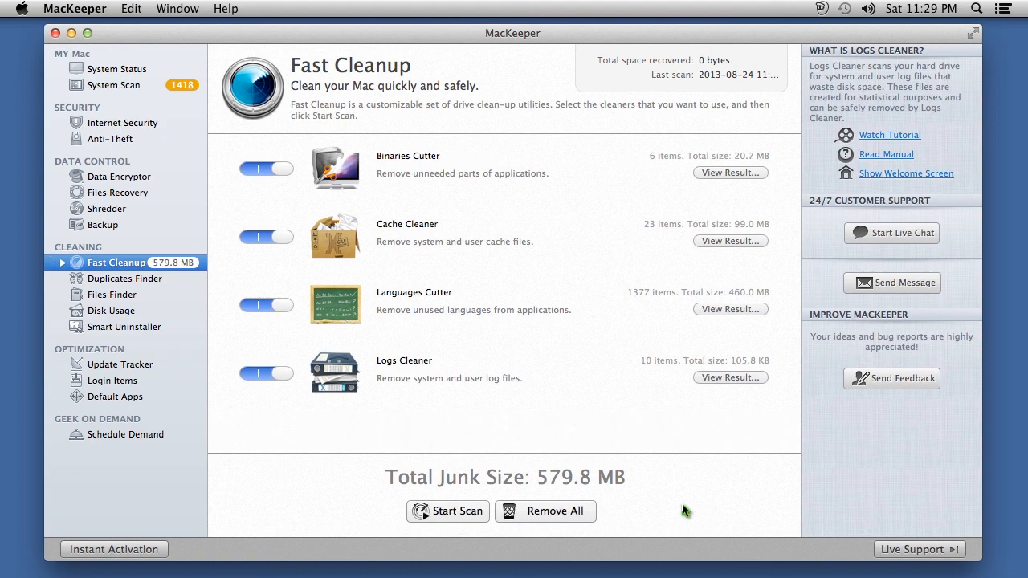
pyautogui.moveTo(637, 529)
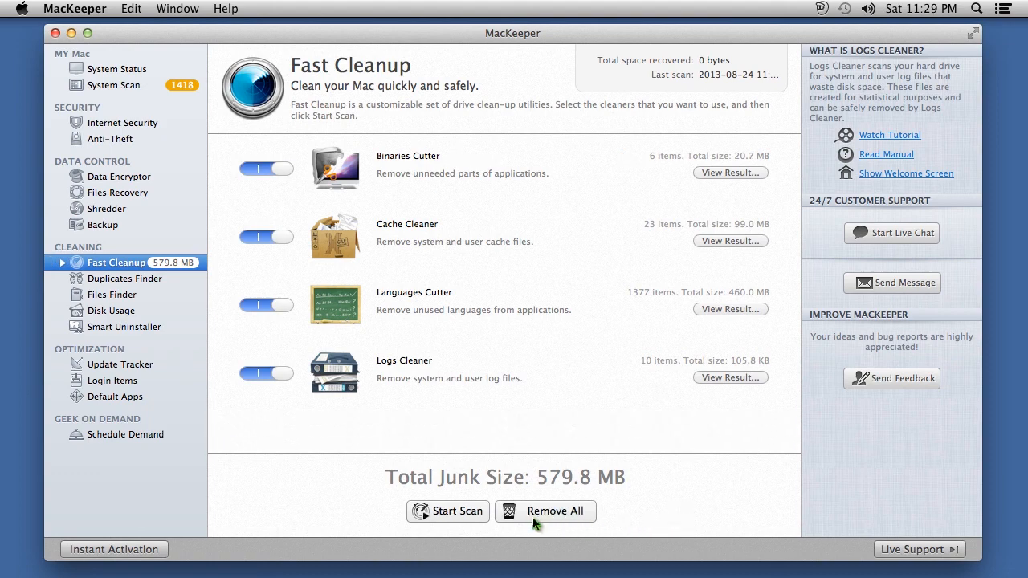
pyautogui.click(63, 262)
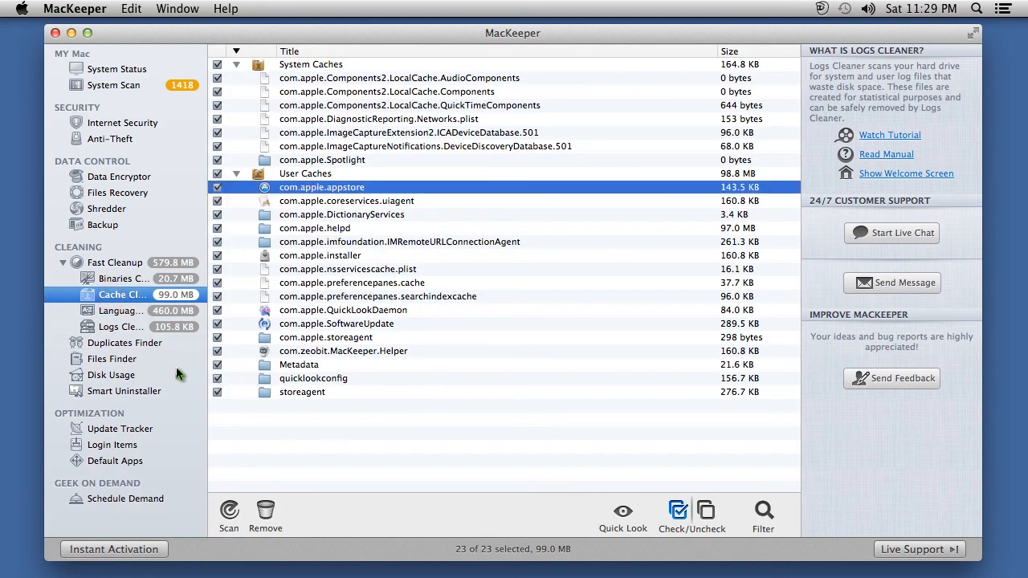
# - Step through the Duplicates Finder, Disk Usage and Smart Uninstaller overviews
pyautogui.click(127, 342)
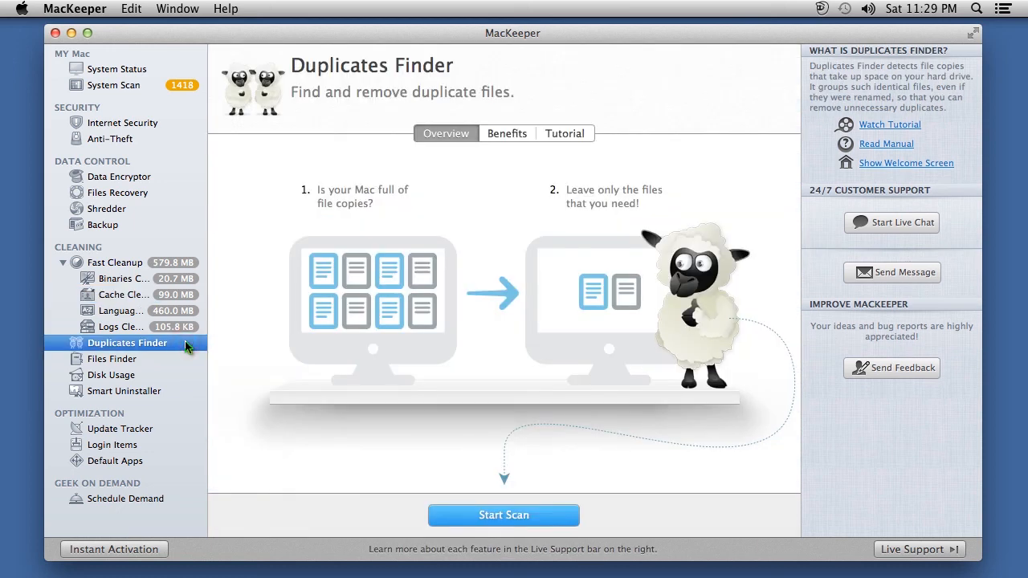
pyautogui.moveTo(178, 364)
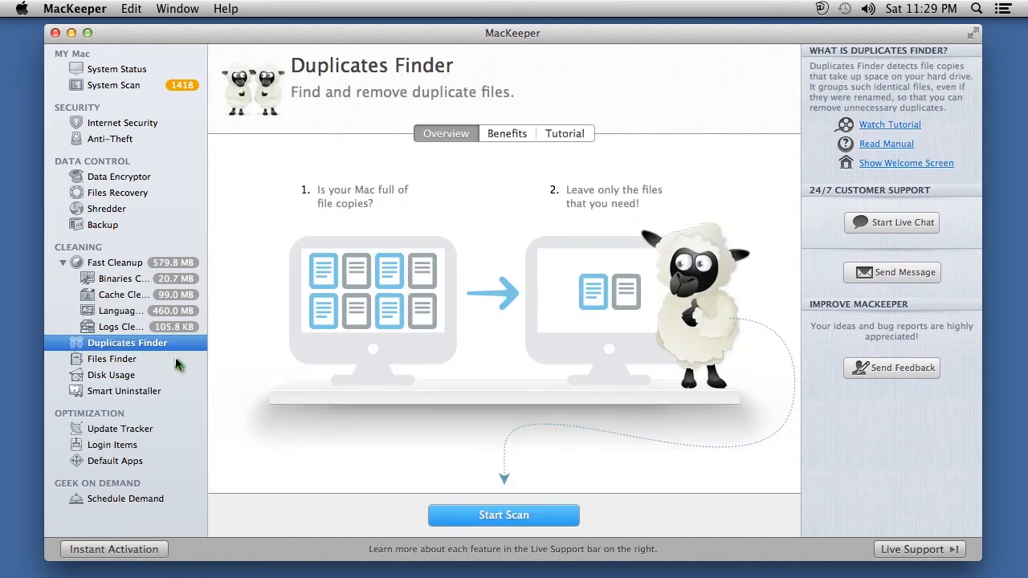
pyautogui.click(111, 375)
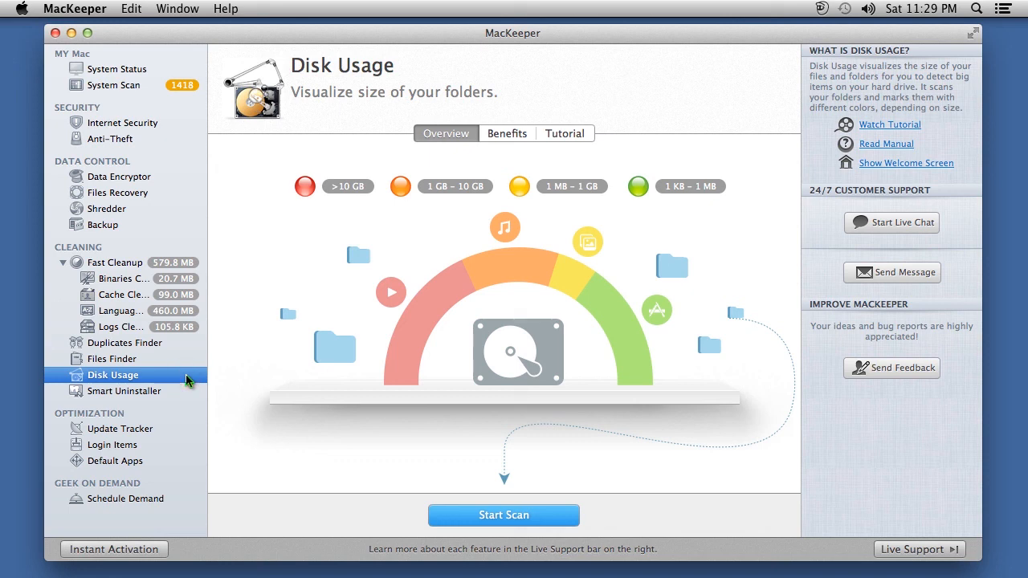
pyautogui.click(126, 391)
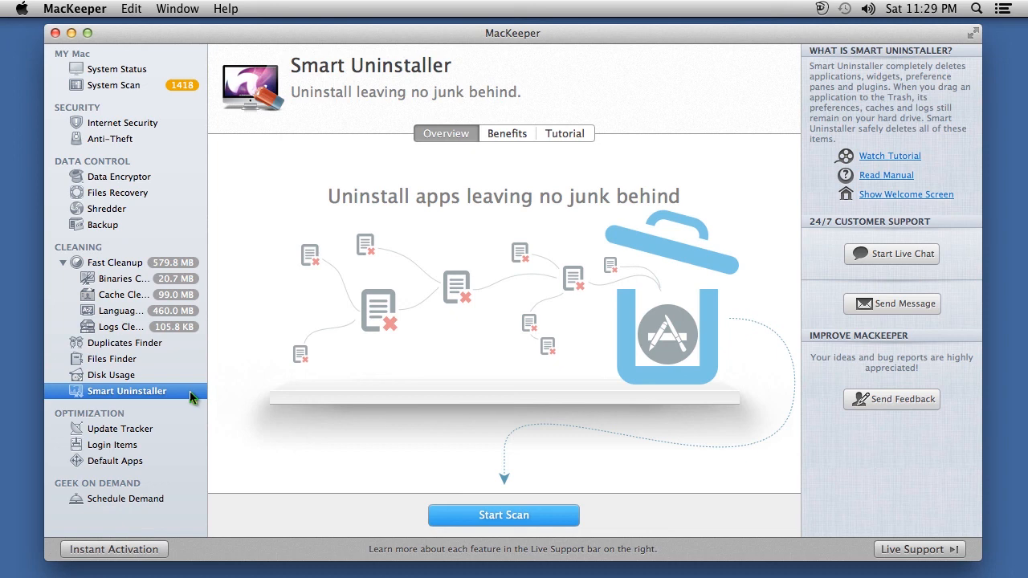
# - Browse Anti-Theft, Data Encryptor, Files Recovery and Shredder overviews, then return to Safari
pyautogui.click(111, 139)
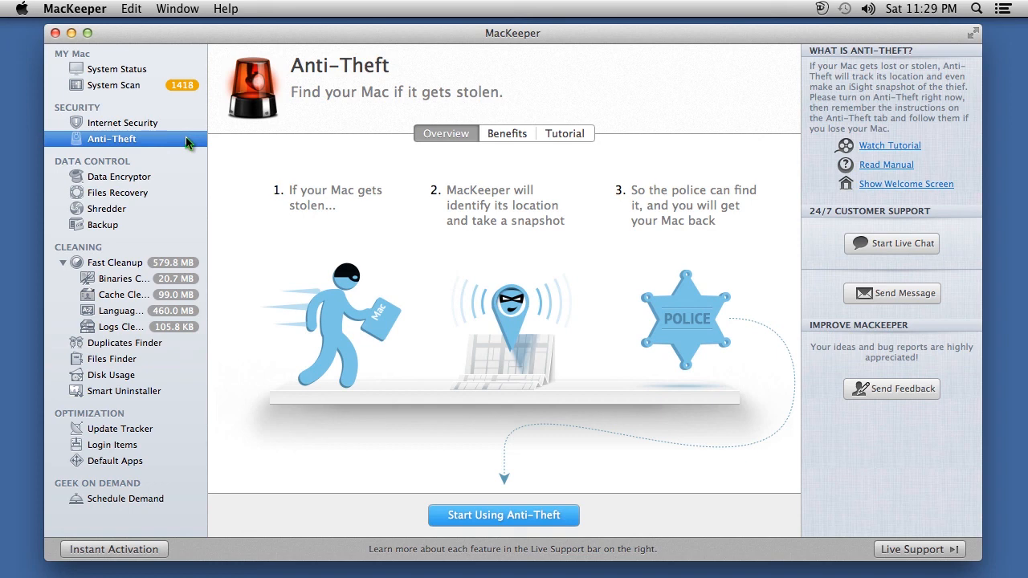
pyautogui.click(123, 176)
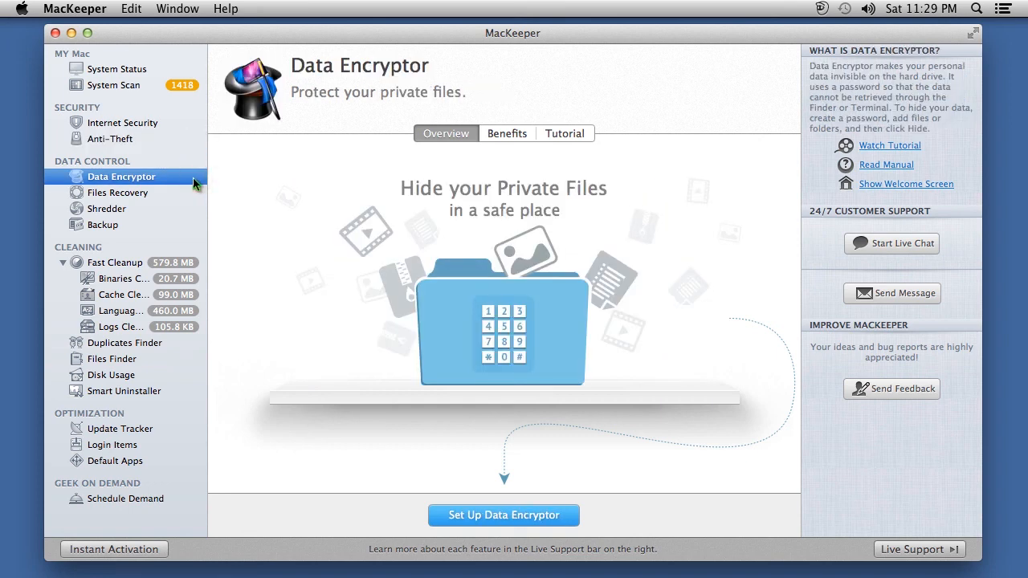
pyautogui.click(118, 193)
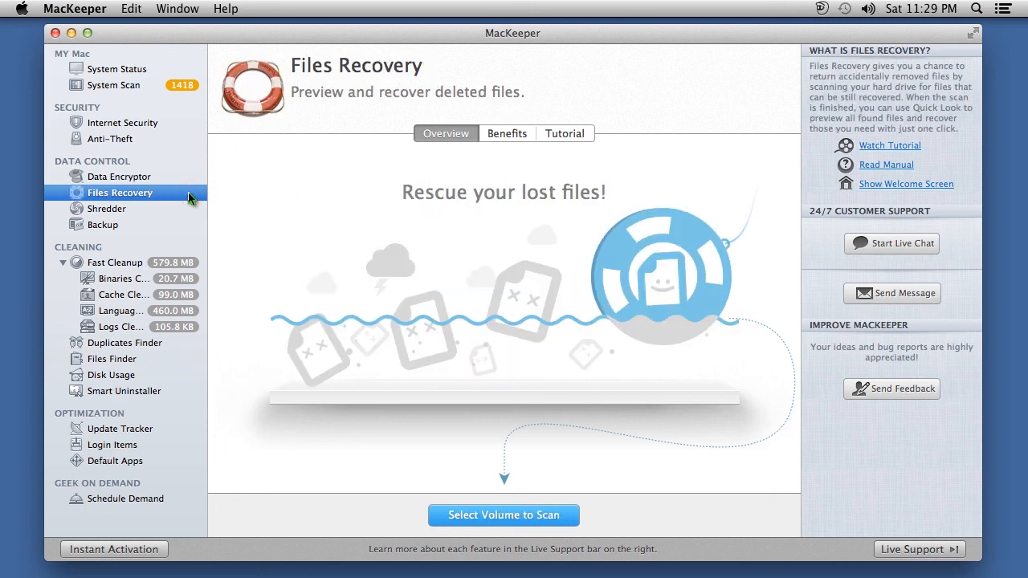
pyautogui.moveTo(183, 217)
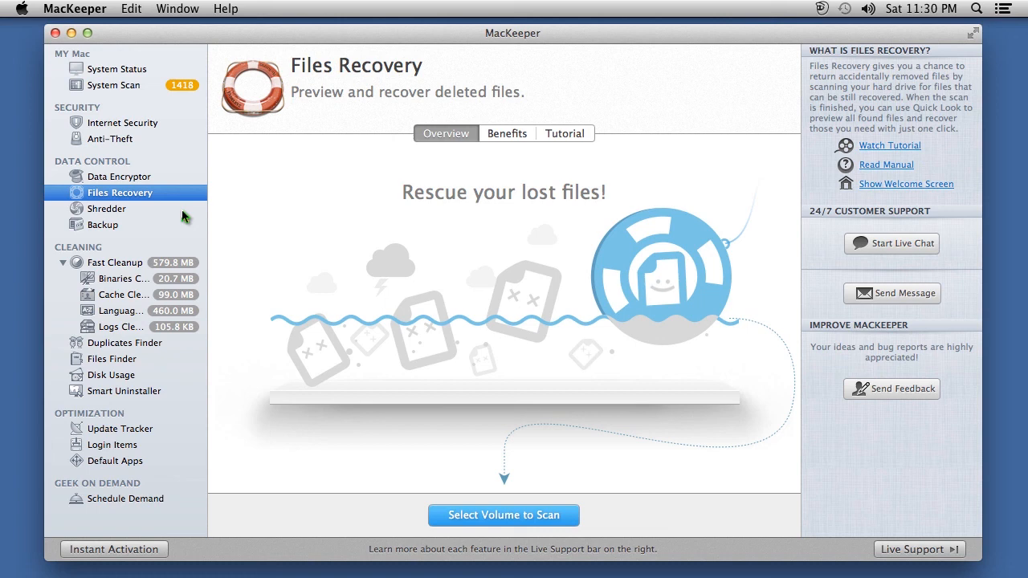
pyautogui.click(107, 208)
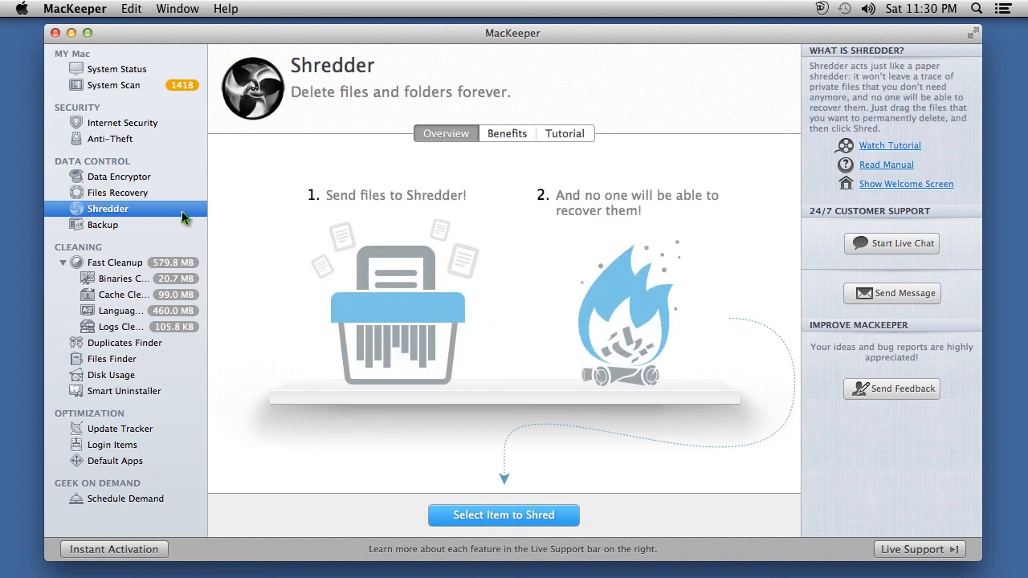
pyautogui.click(103, 225)
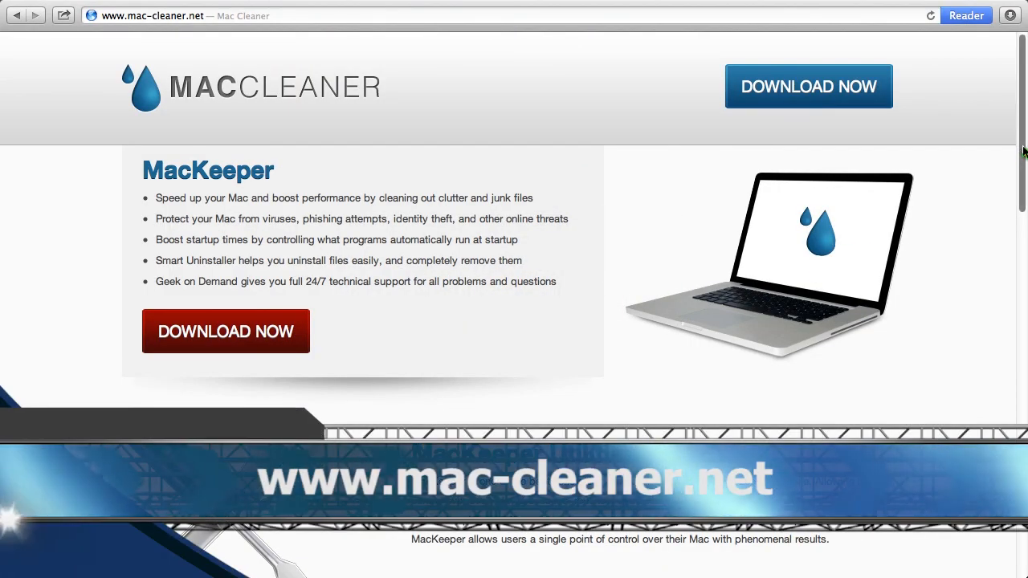
# - Scroll the mac-cleaner.net page down to the Download MacKeeper Today section and footer
pyautogui.scroll(-3)
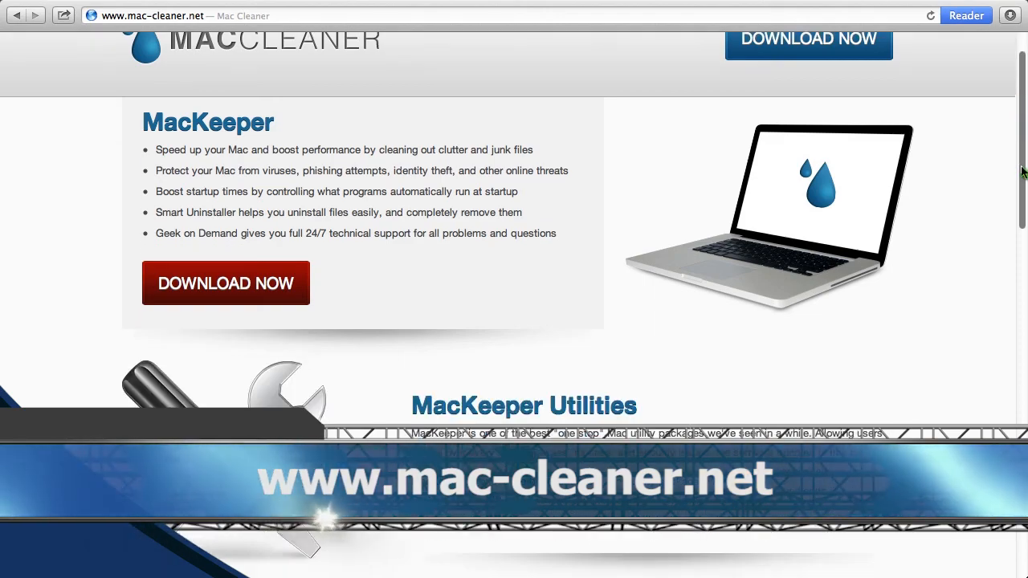
pyautogui.scroll(-3)
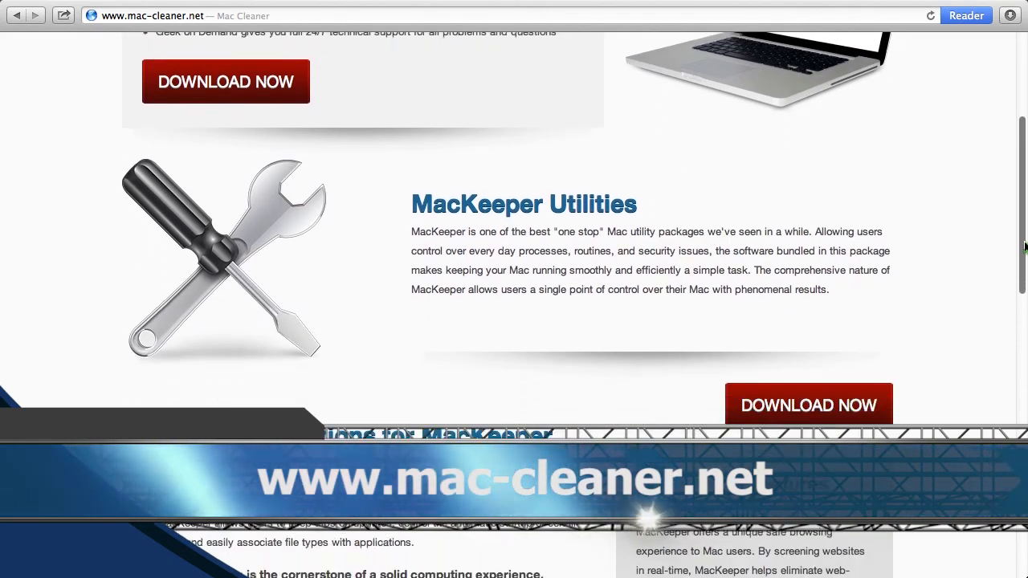
pyautogui.scroll(-3)
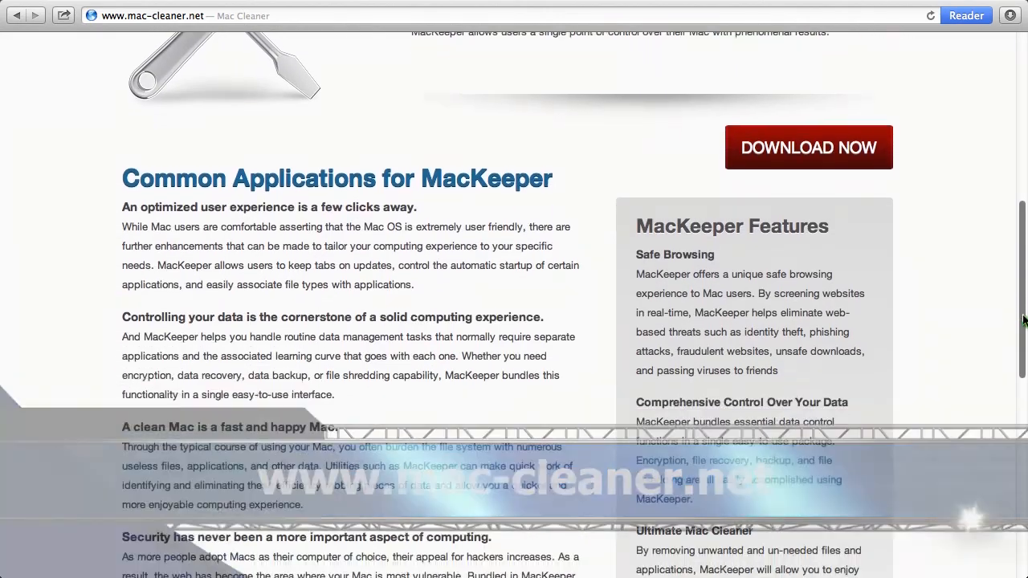
pyautogui.scroll(-3)
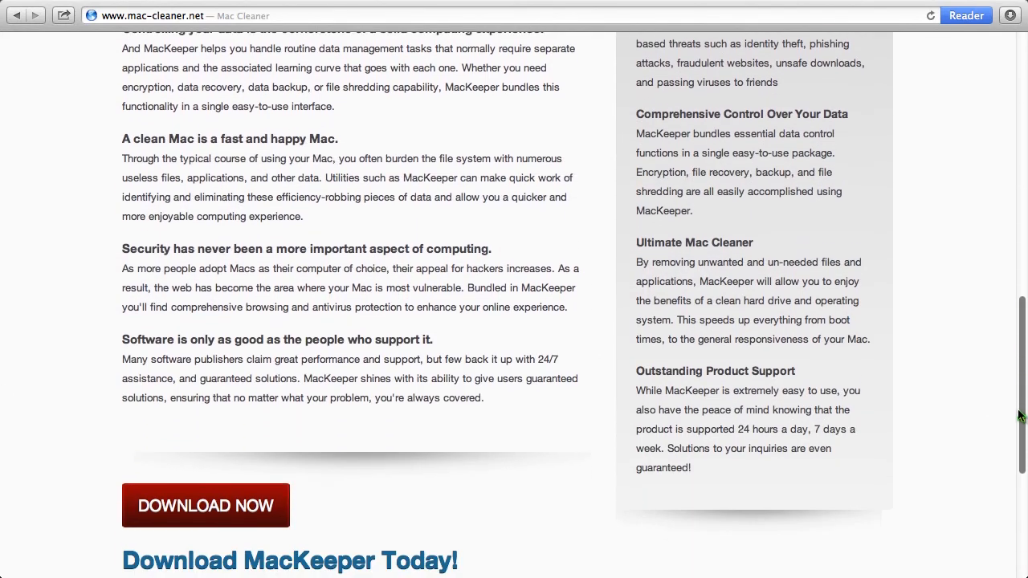
pyautogui.scroll(-3)
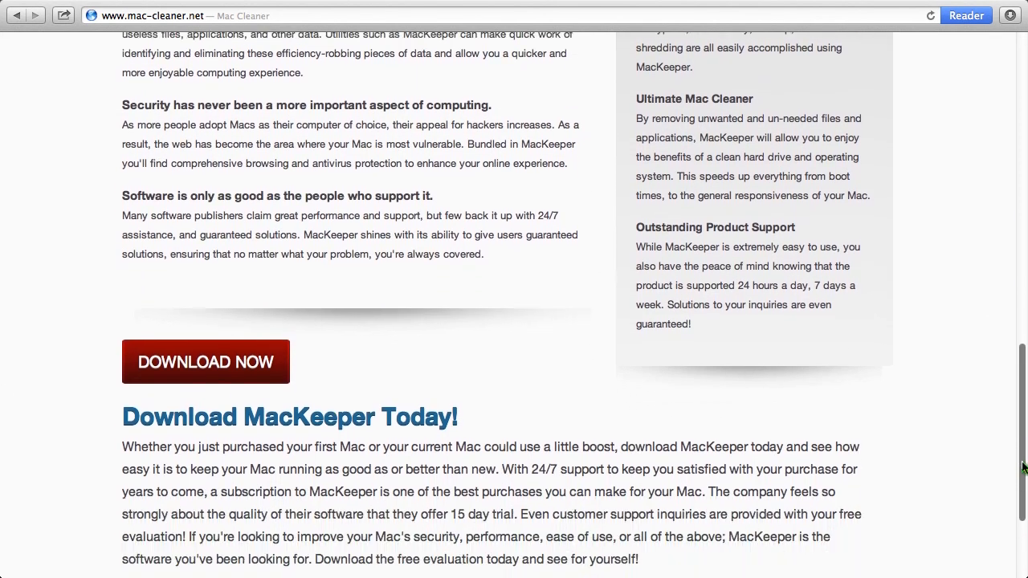
pyautogui.scroll(-3)
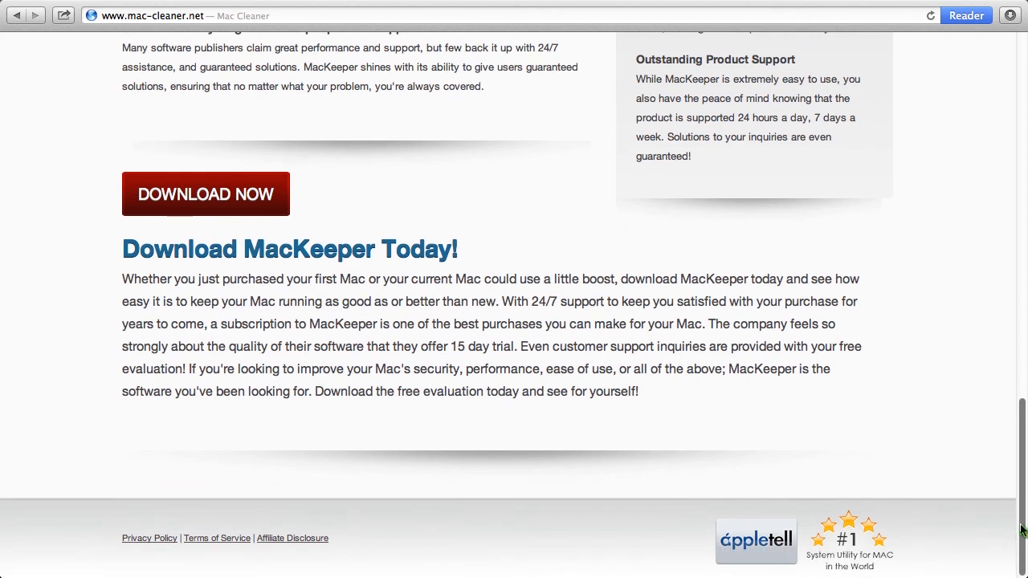